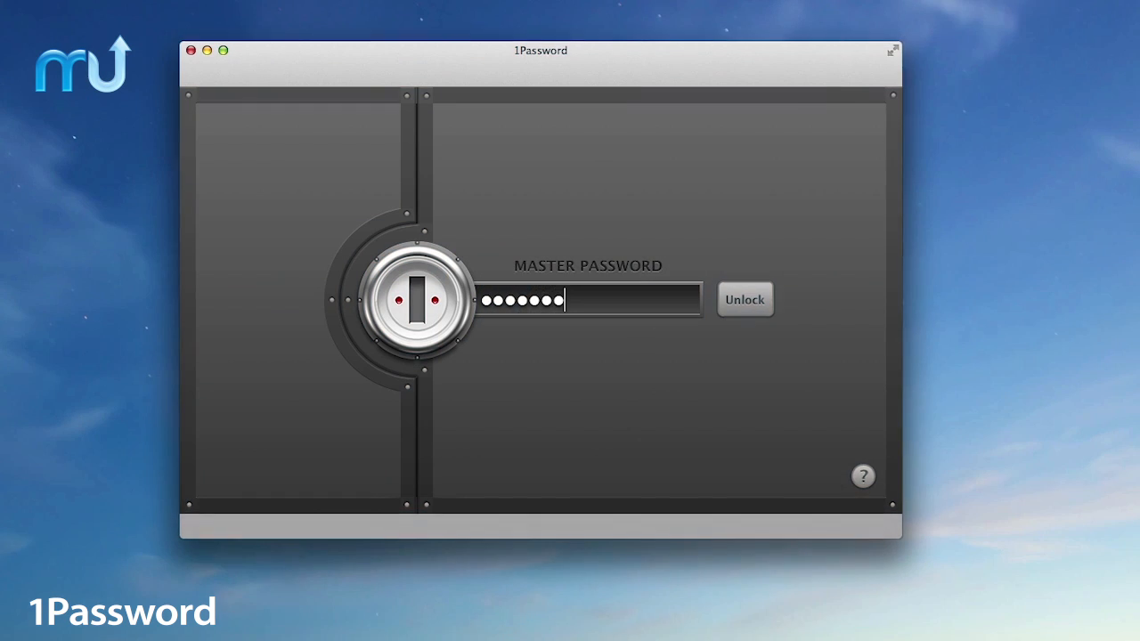
# Unlock the 1Password vault with the master password, revealing the Bank of America login
pyautogui.click(744, 299)
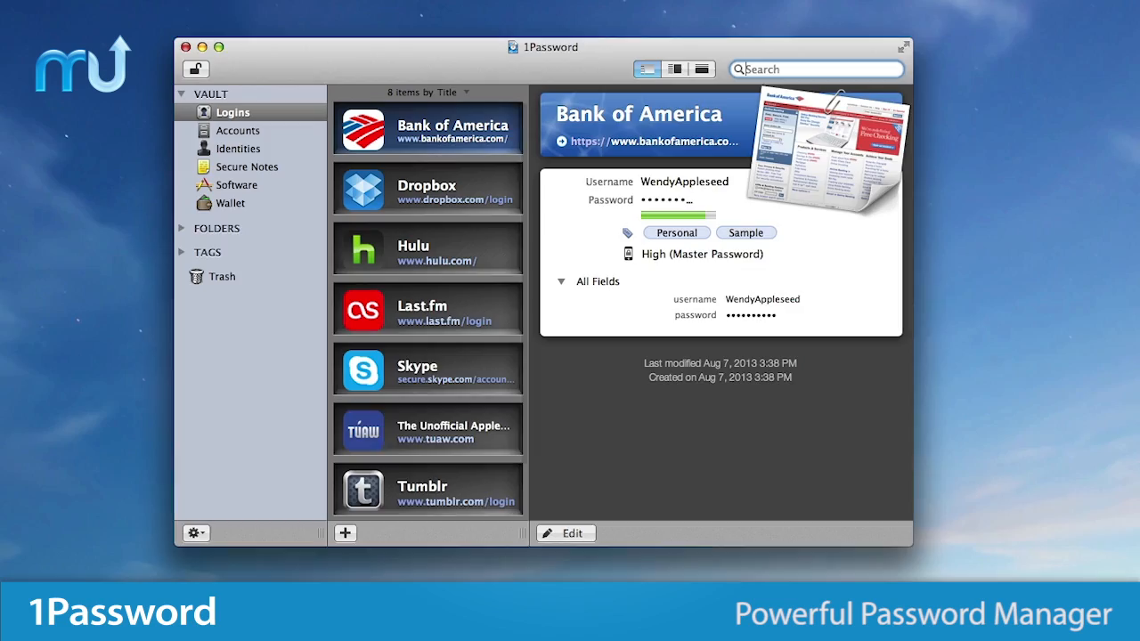
# View the tuaw.com login, then show the Identities category with the Business identity's details
pyautogui.scroll(-3)
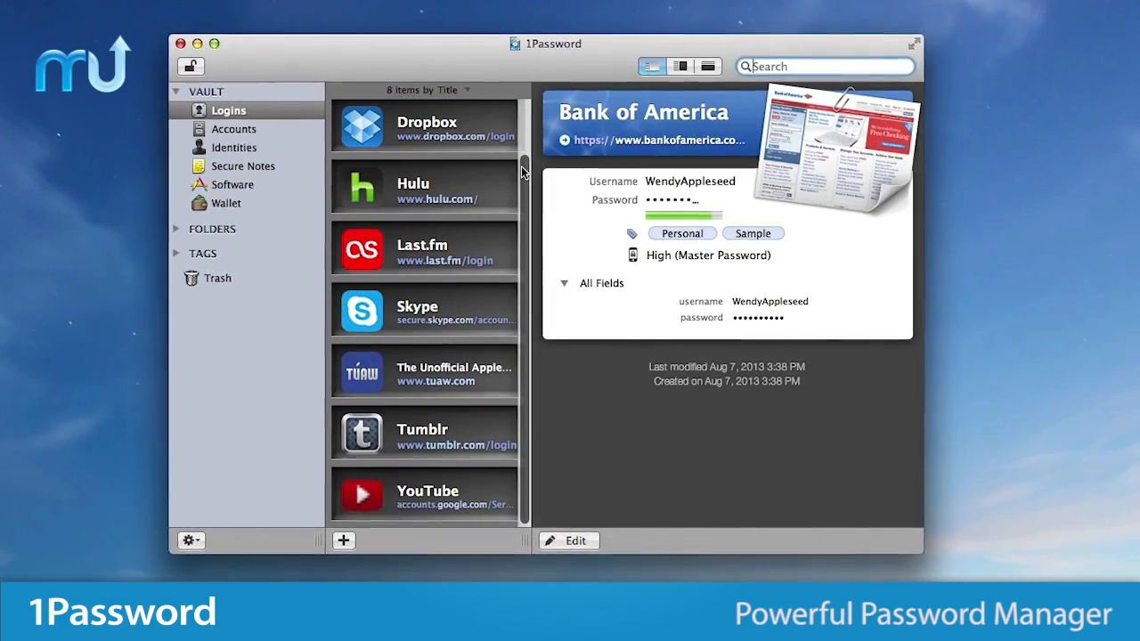
pyautogui.click(425, 374)
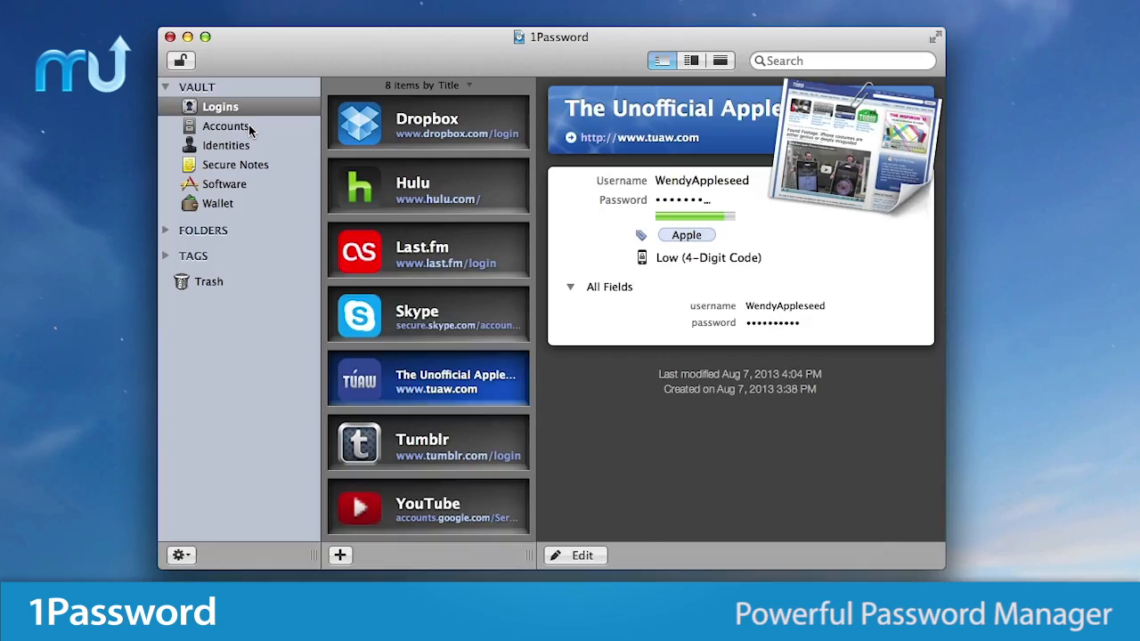
pyautogui.click(225, 144)
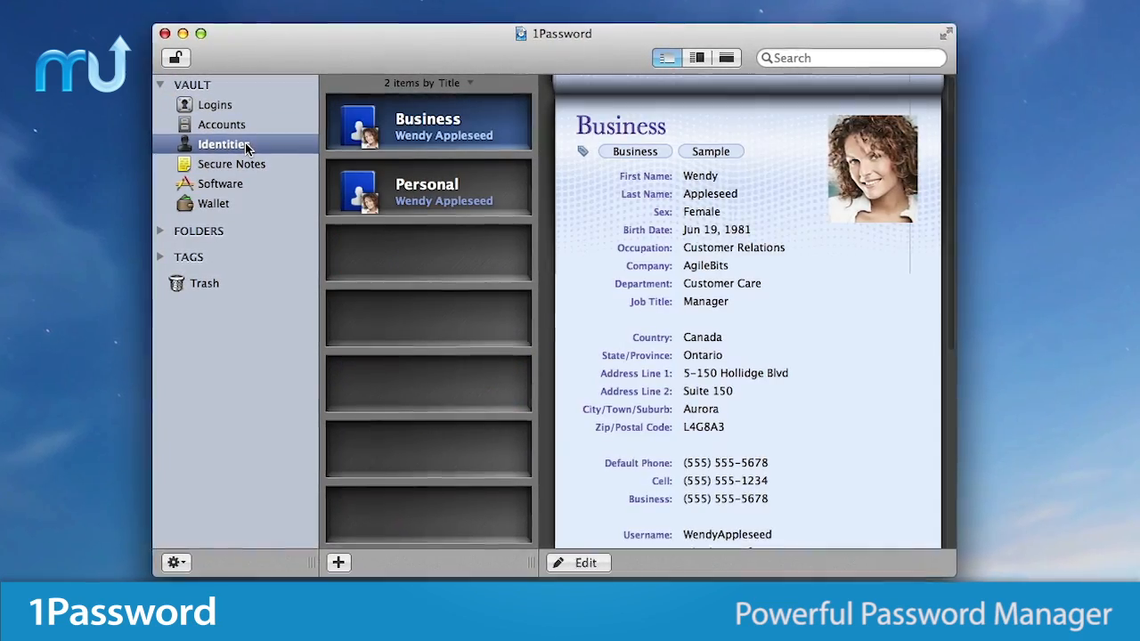
pyautogui.click(230, 163)
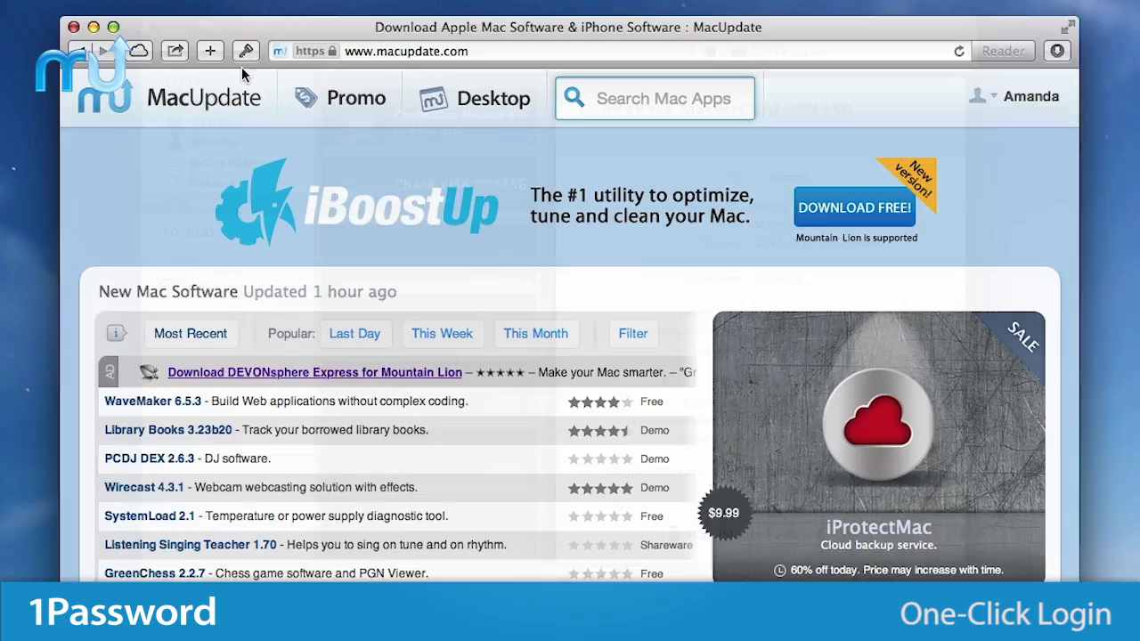
# Sign in to Dropbox in a new tab via the 1Password toolbar's saved Dropbox login
pyautogui.click(246, 50)
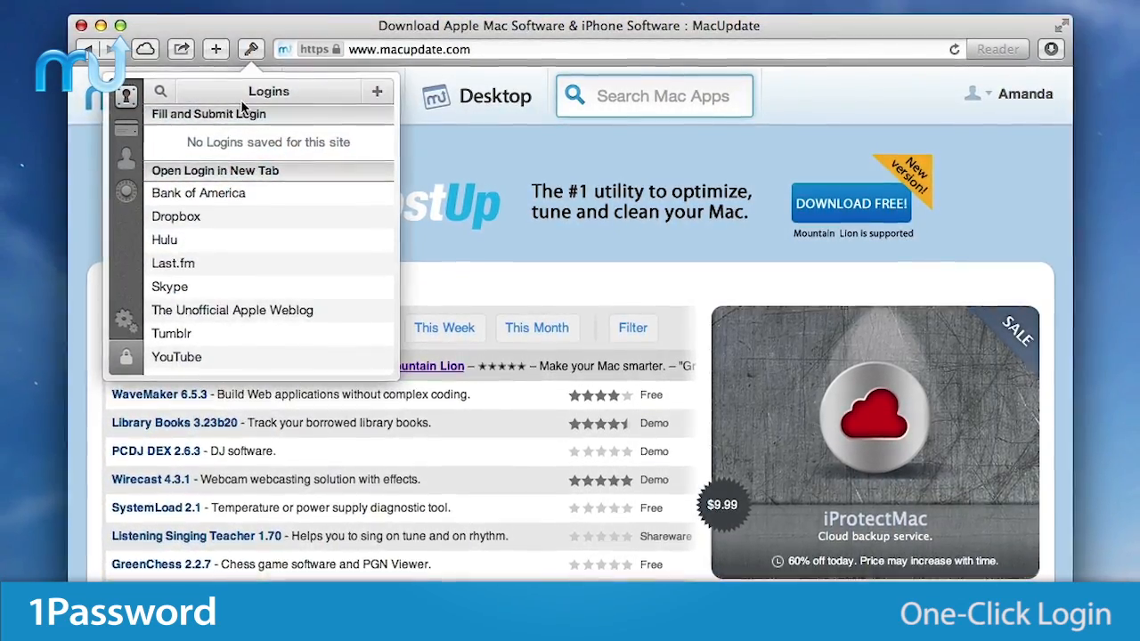
pyautogui.click(175, 216)
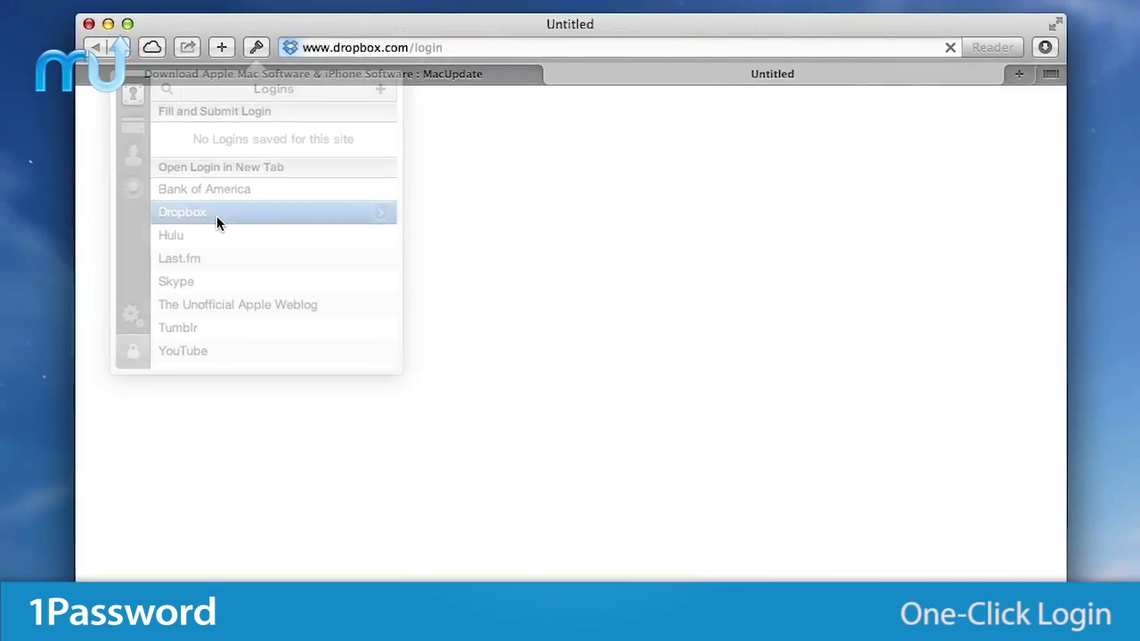
pyautogui.click(182, 212)
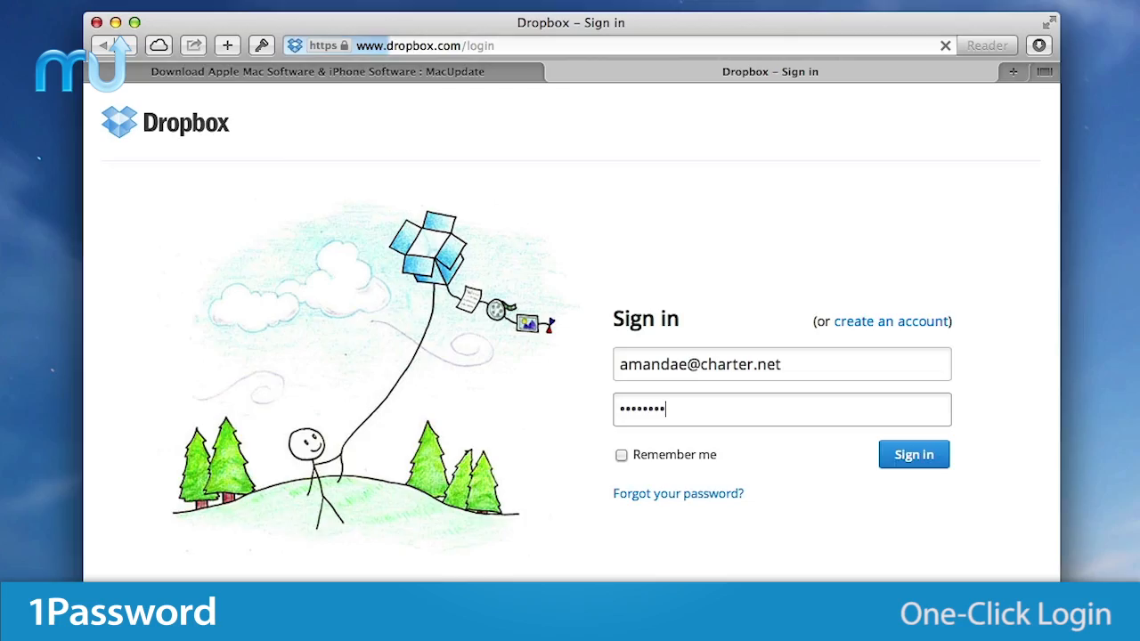
pyautogui.click(913, 454)
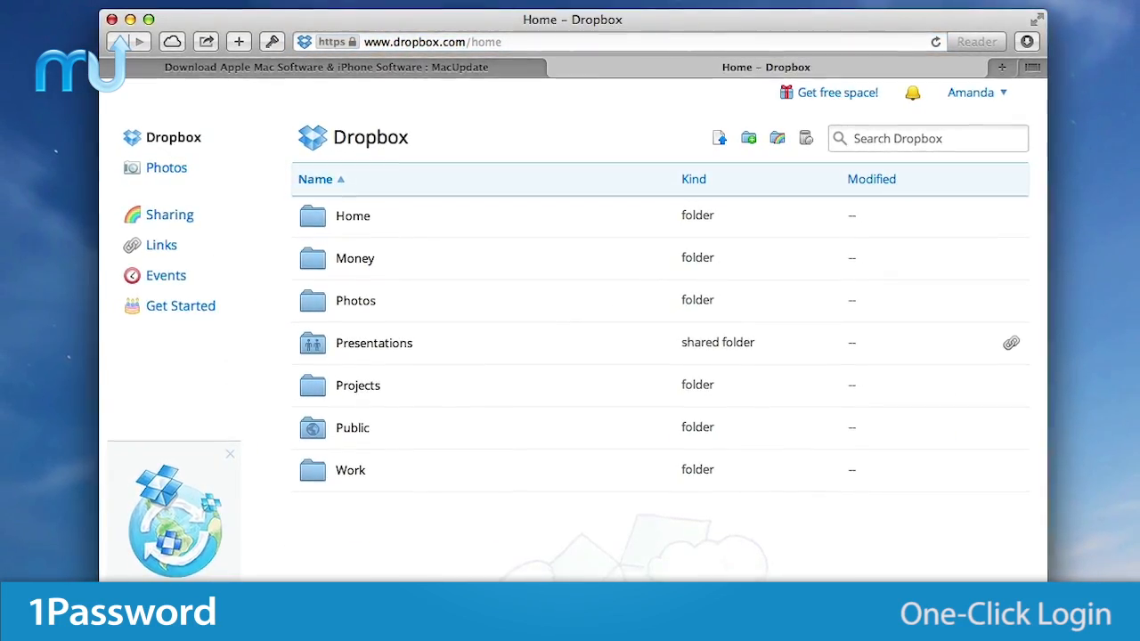
pyautogui.click(230, 46)
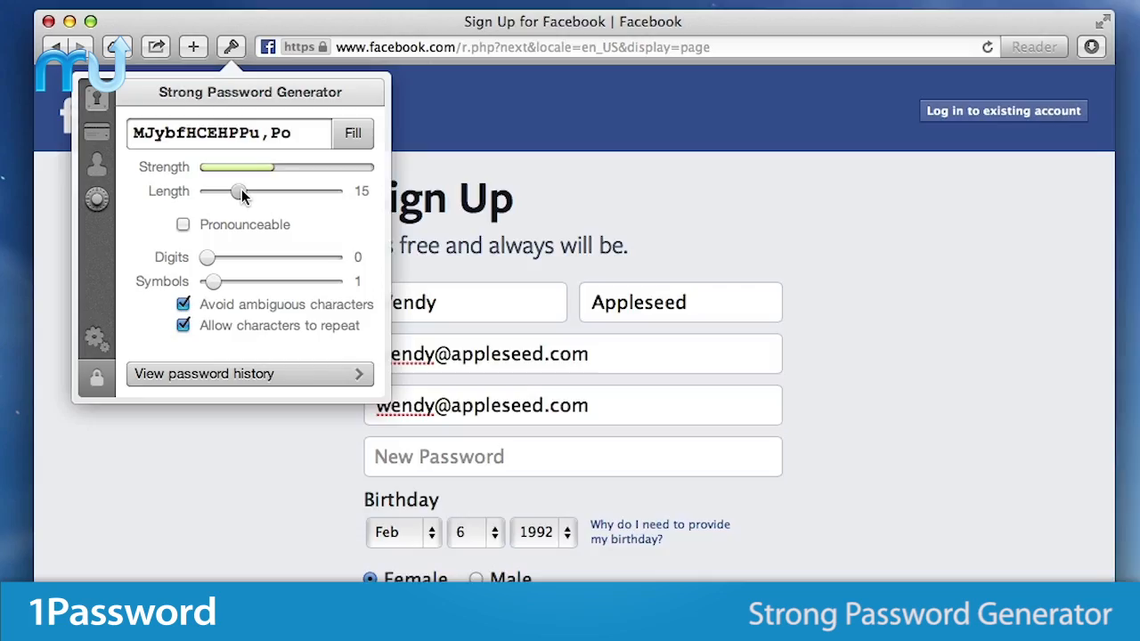
# Generate a 15-character password with 3 digits and 5 symbols and fill it into the Facebook sign-up
pyautogui.moveTo(206, 257); pyautogui.dragTo(218, 262)
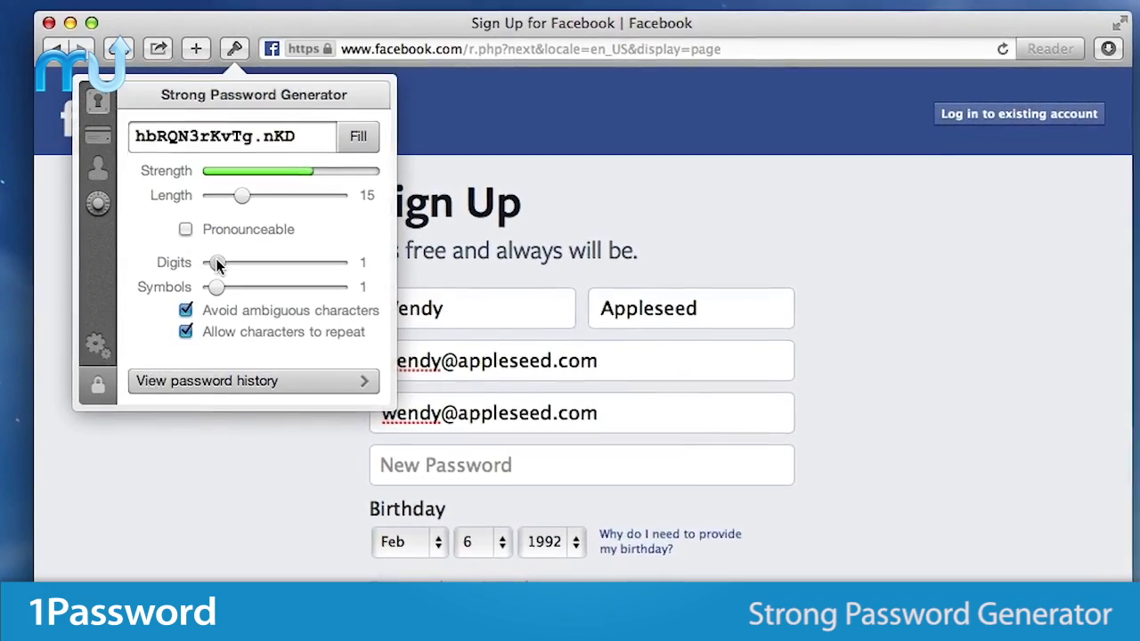
pyautogui.moveTo(216, 262); pyautogui.dragTo(234, 267)
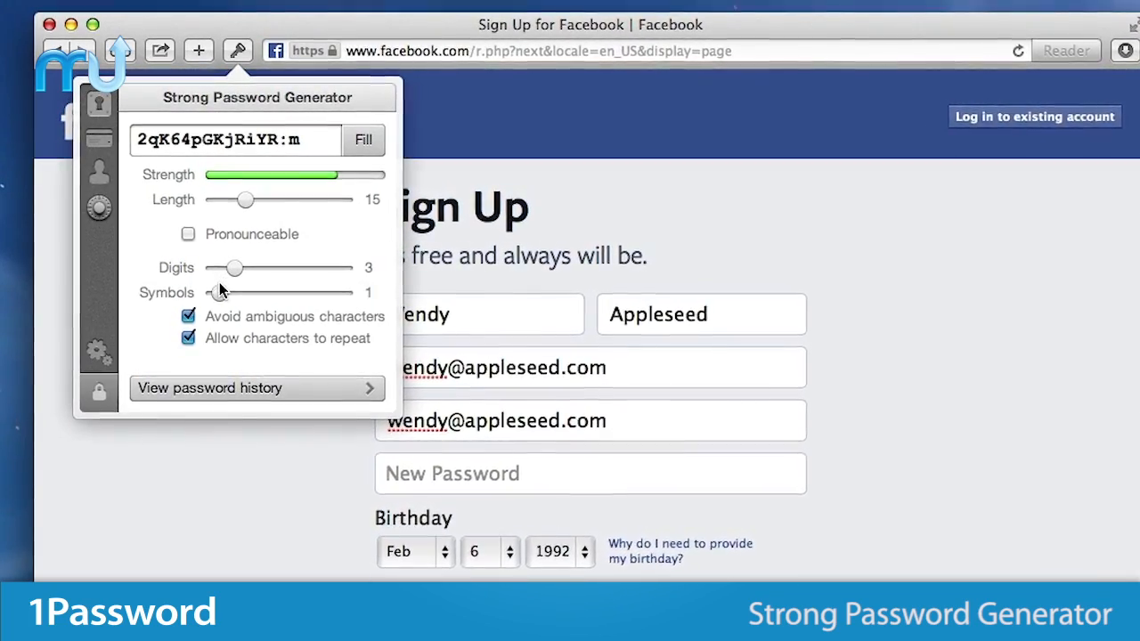
pyautogui.moveTo(218, 292); pyautogui.dragTo(247, 299)
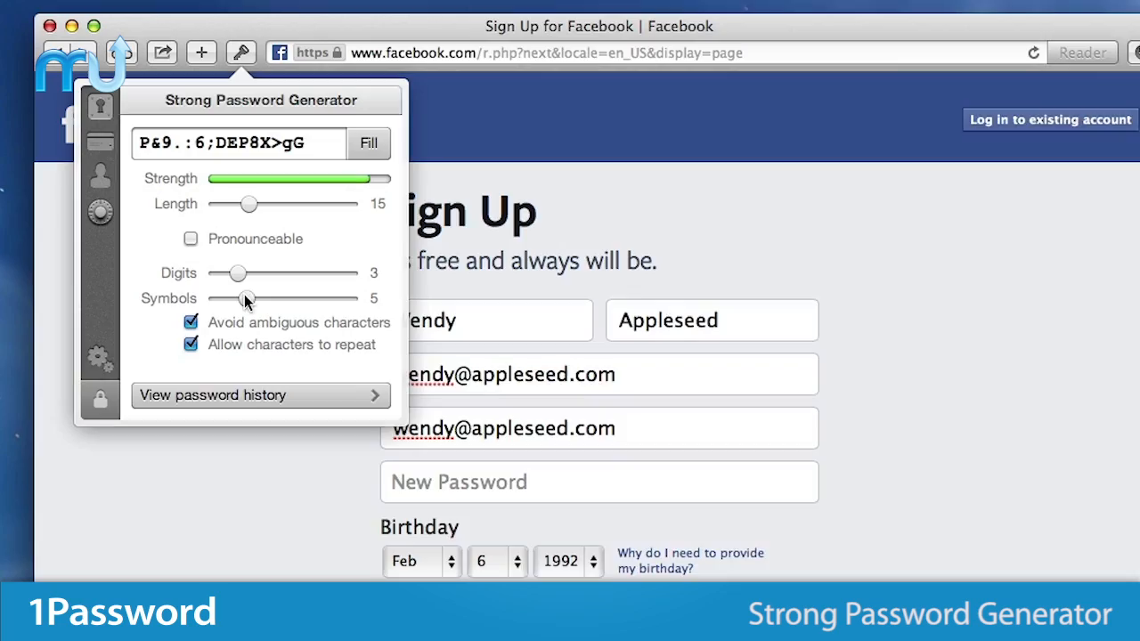
pyautogui.click(191, 323)
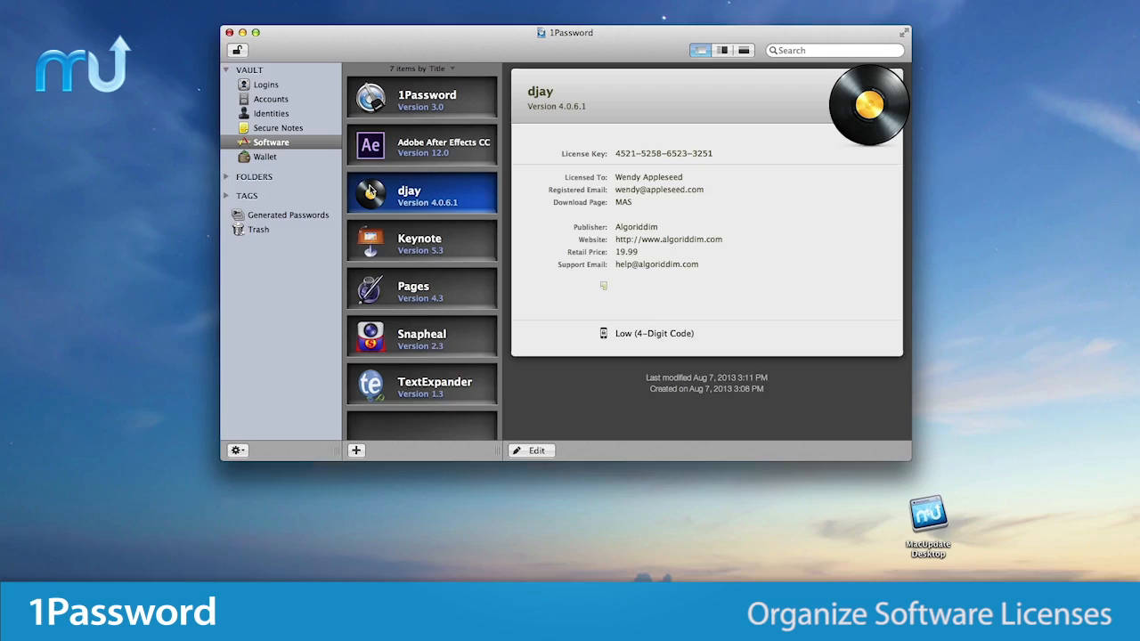
# Select the djay entry to show its license key and publisher
pyautogui.click(419, 245)
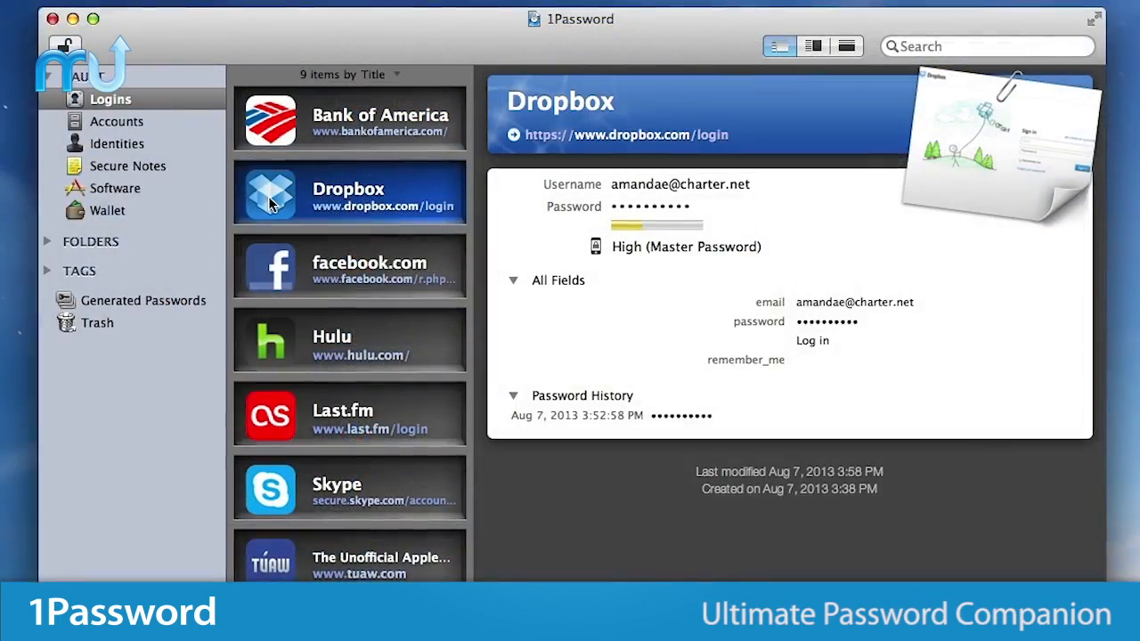
# View the Hulu login, then return to Identities showing the Business identity
pyautogui.click(348, 341)
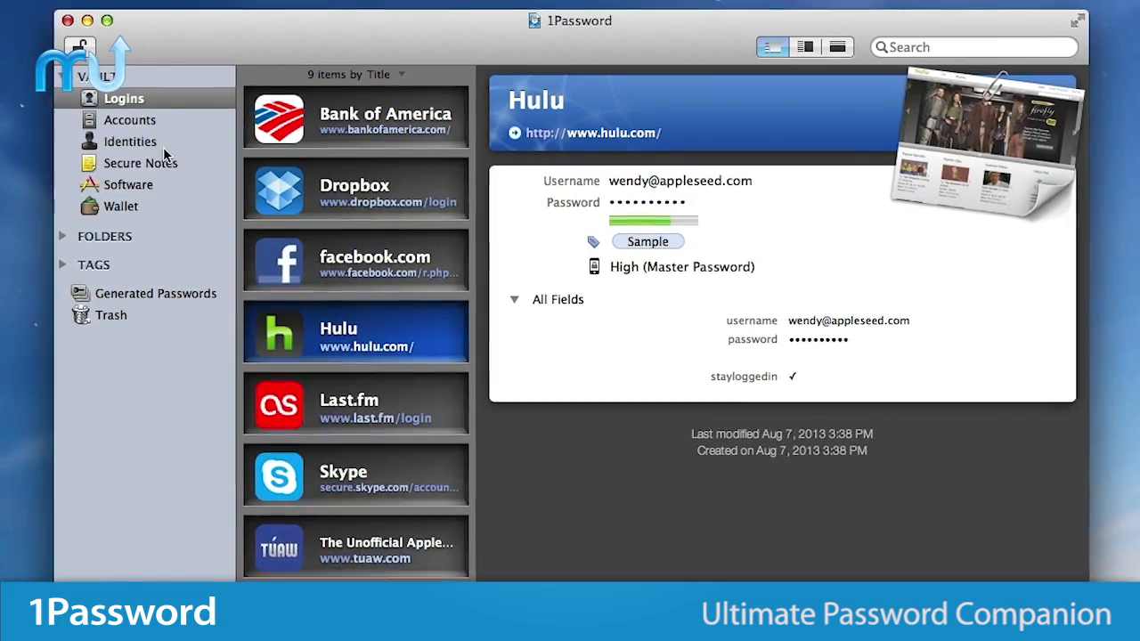
pyautogui.click(141, 141)
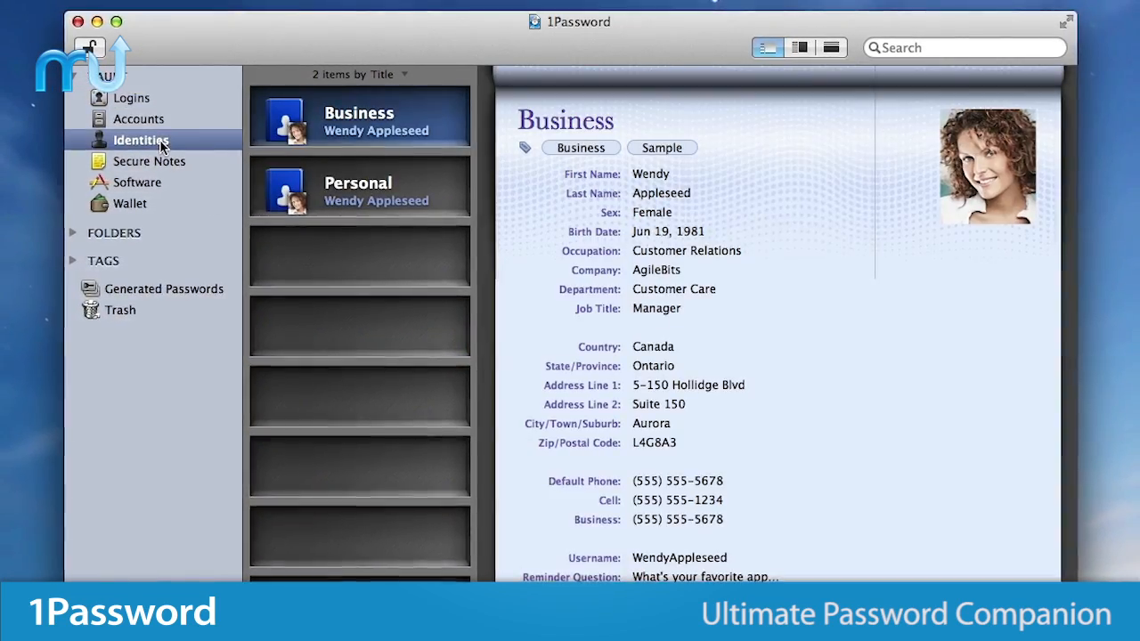